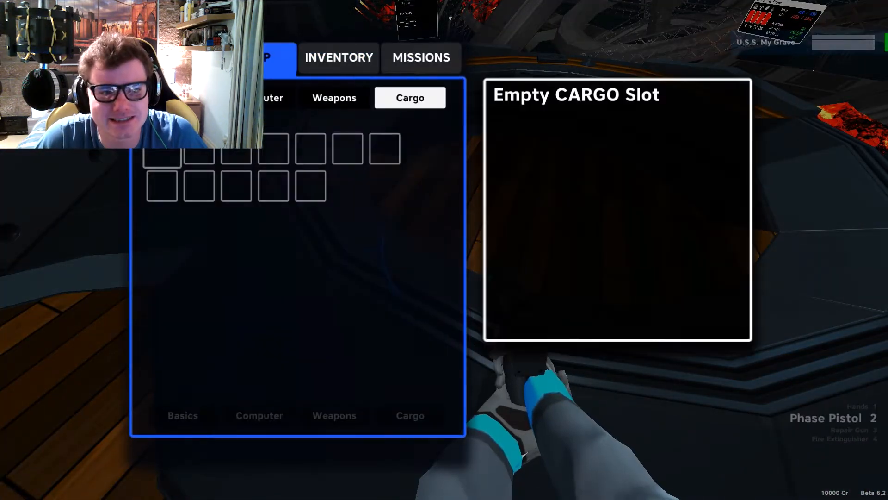
Close the cargo inventory and view the crew roster with 10000 credits and 140 Cr allowance
{"action": "left_click", "coordinate": [272, 58]}
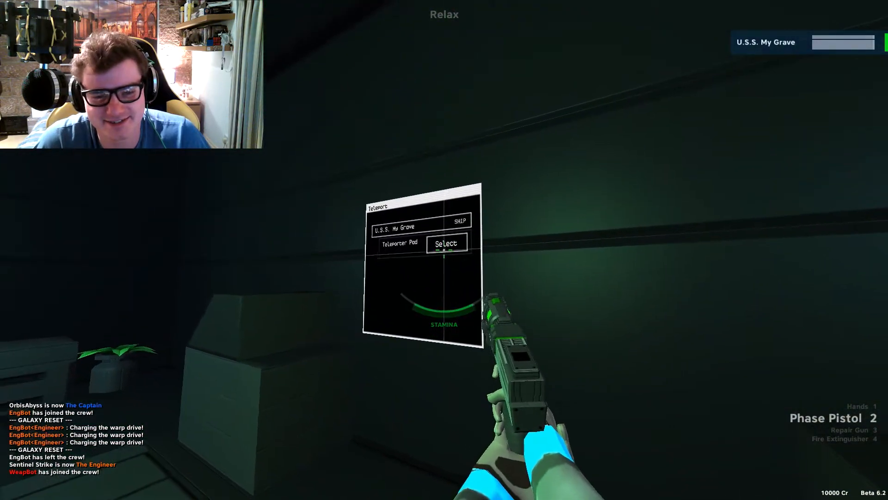
{"action": "left_click", "coordinate": [447, 243]}
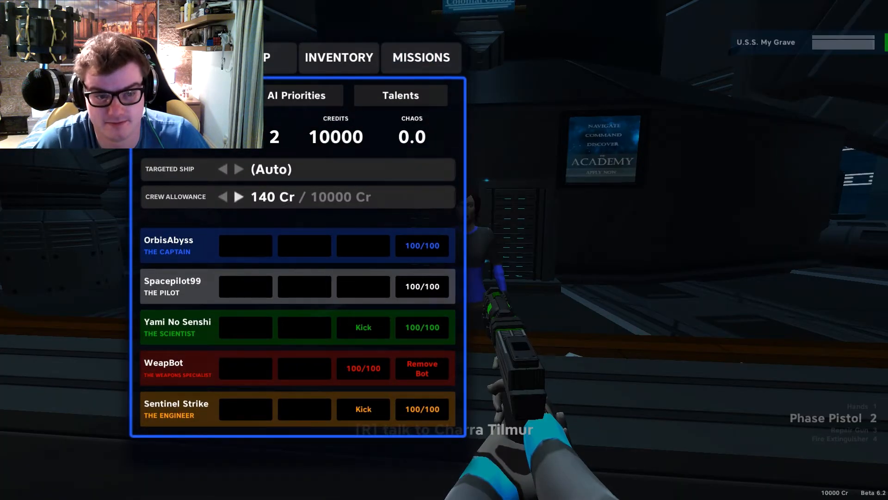
Pay out the crew allowance, dropping ship credits to 7240, and close the crew menu
{"action": "left_click", "coordinate": [240, 197]}
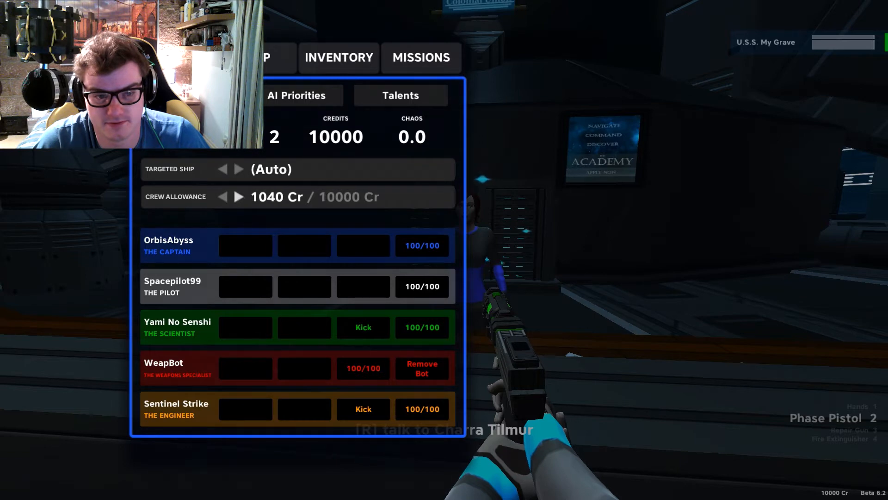
{"action": "left_click", "coordinate": [238, 196]}
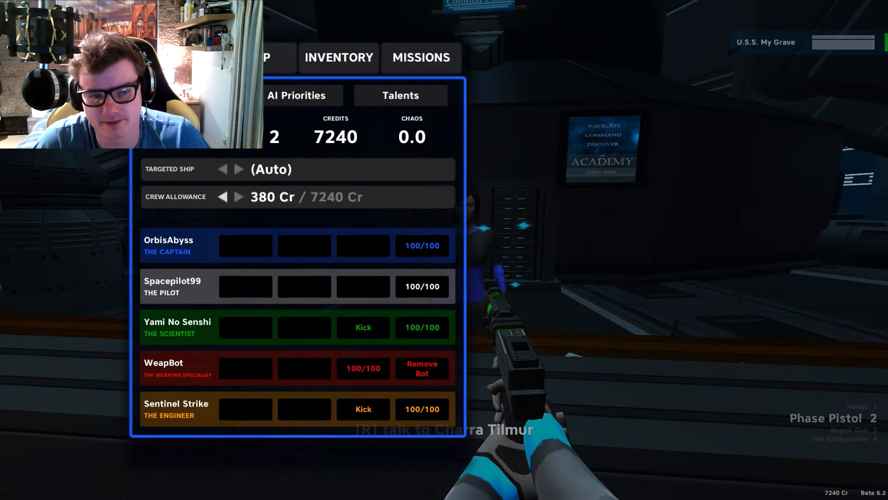
{"action": "left_click", "coordinate": [222, 197]}
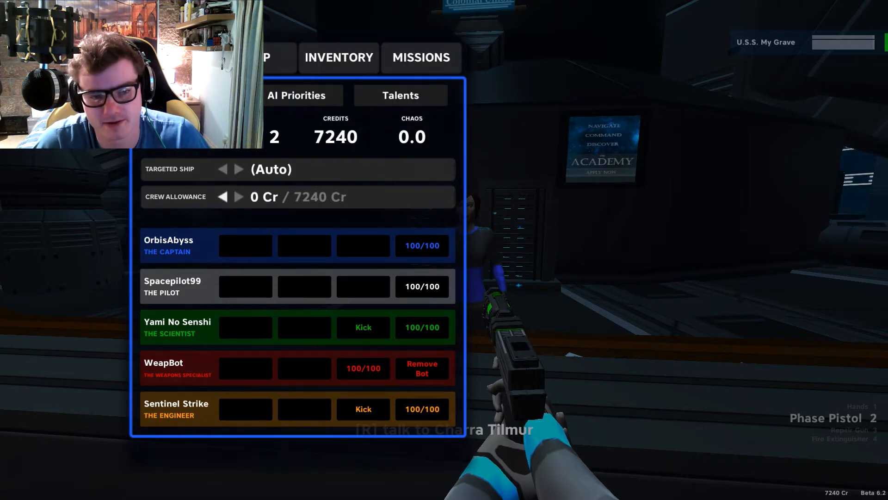
{"action": "left_click", "coordinate": [338, 58]}
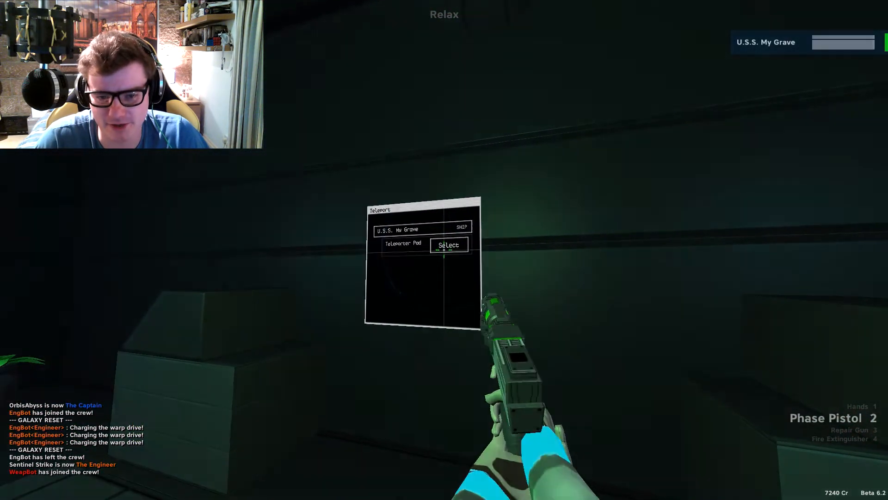
Fire the laser turret at the small security drone and reload
{"action": "left_click", "coordinate": [448, 244]}
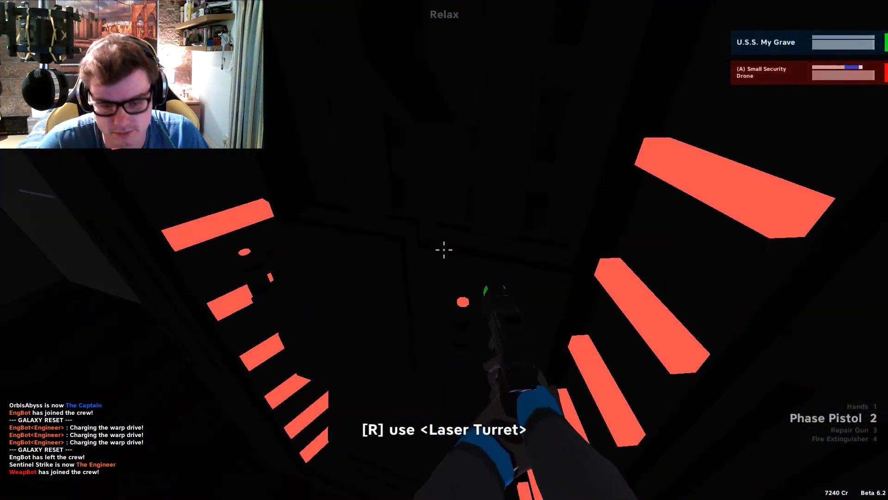
{"action": "key", "text": "r"}
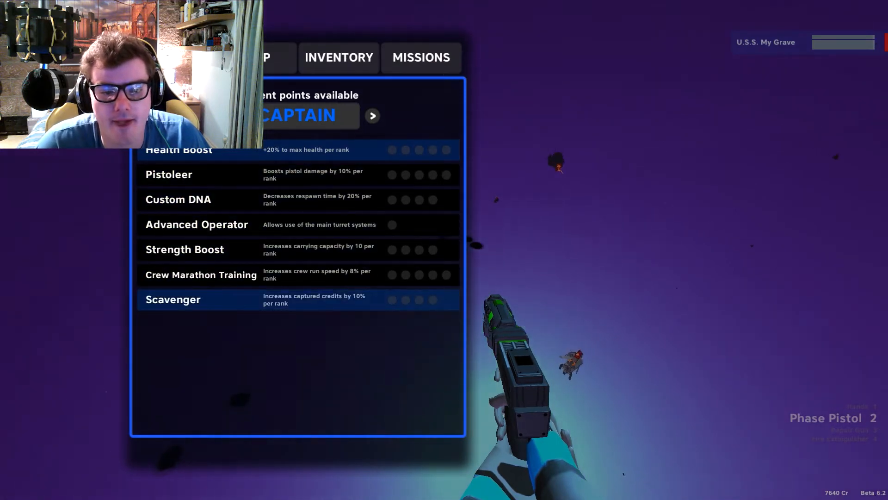
Close the talents menu to return to the game view with the Security Drone targeted
{"action": "left_click", "coordinate": [392, 299]}
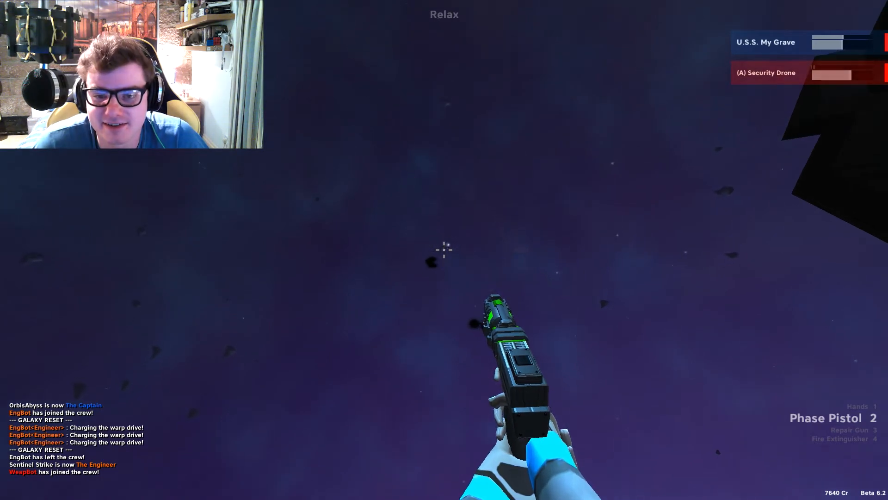
Equip the fire extinguisher and spray the flames burning aboard the ship
{"action": "left_click", "coordinate": [444, 249]}
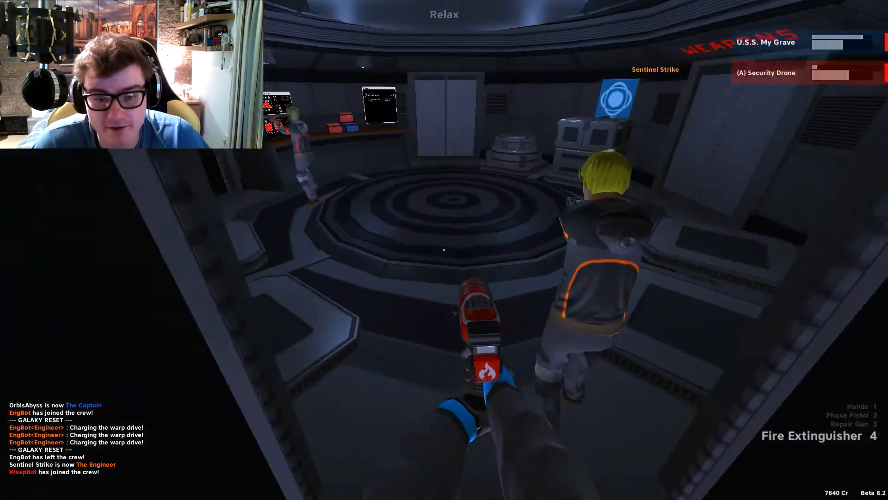
{"action": "left_click", "coordinate": [444, 250]}
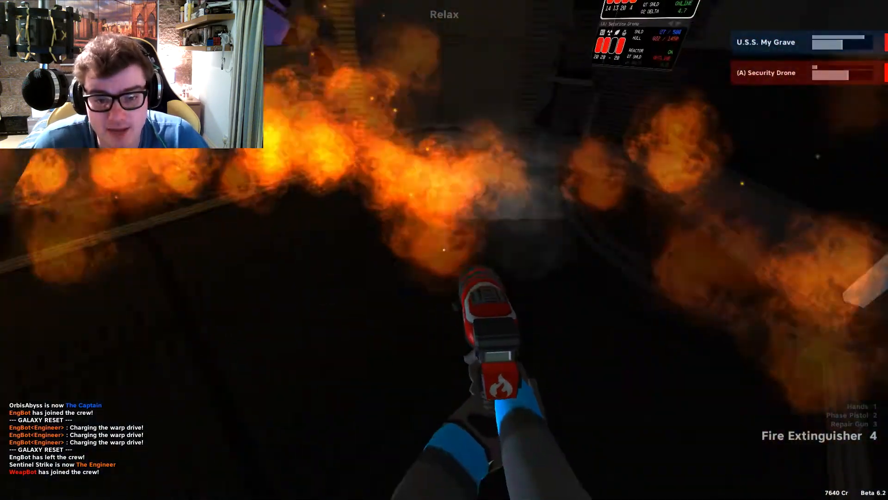